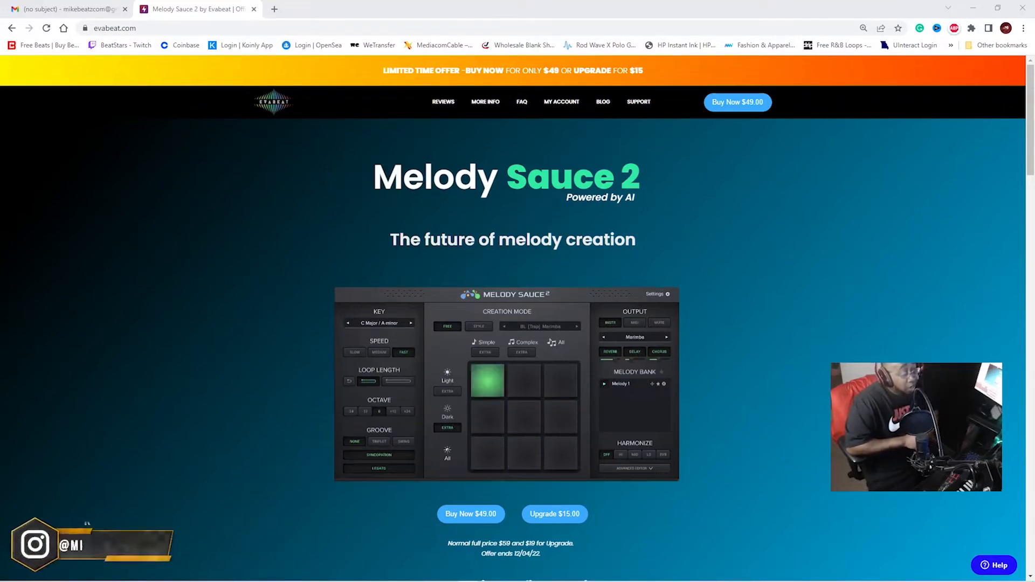
Step: Set Melody Sauce 2 to B Major / G# minor with MIDI output and reach its wrapper settings
click(557, 454)
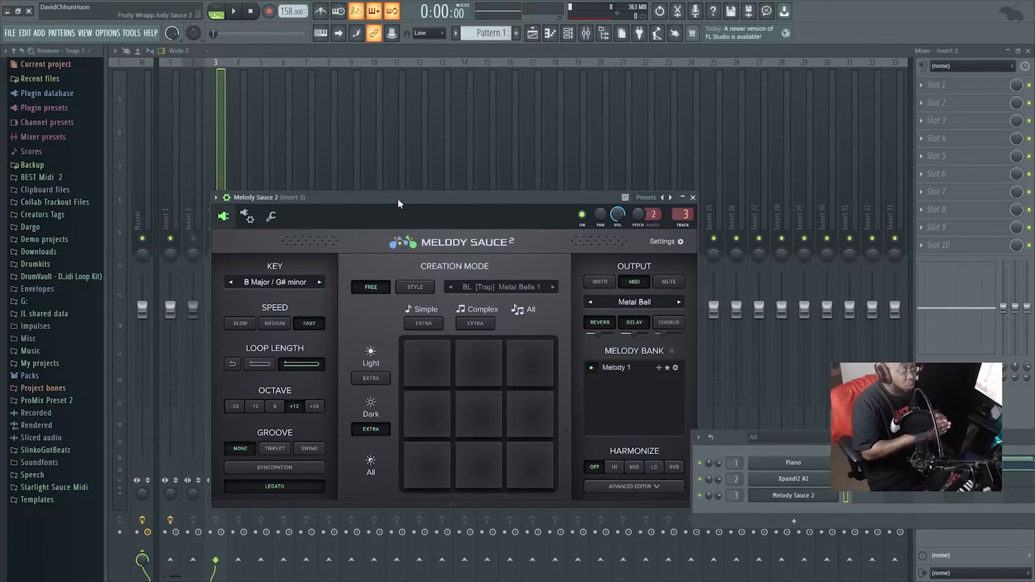
click(248, 217)
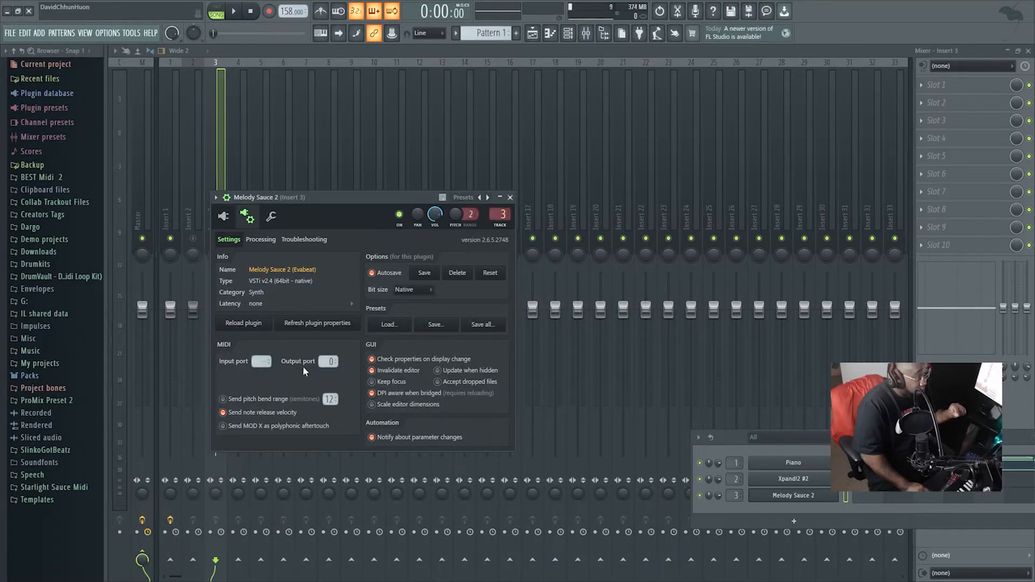
Step: Return from the wrapper settings to Melody Sauce 2's main melody panel
click(224, 217)
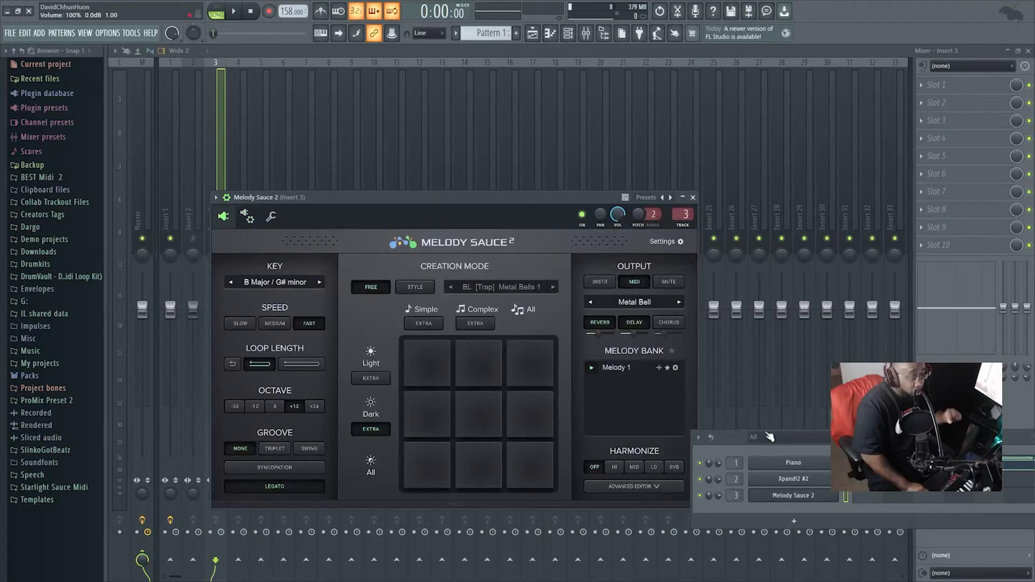